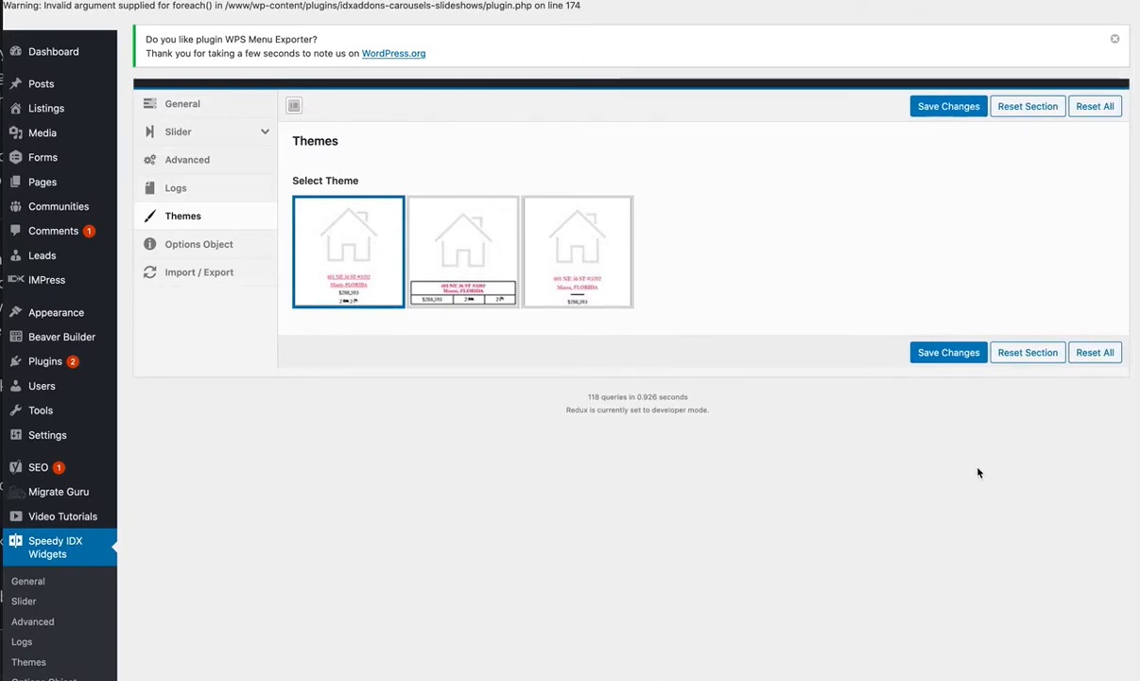
{"action": "mouse_move", "coordinate": [965, 446]}
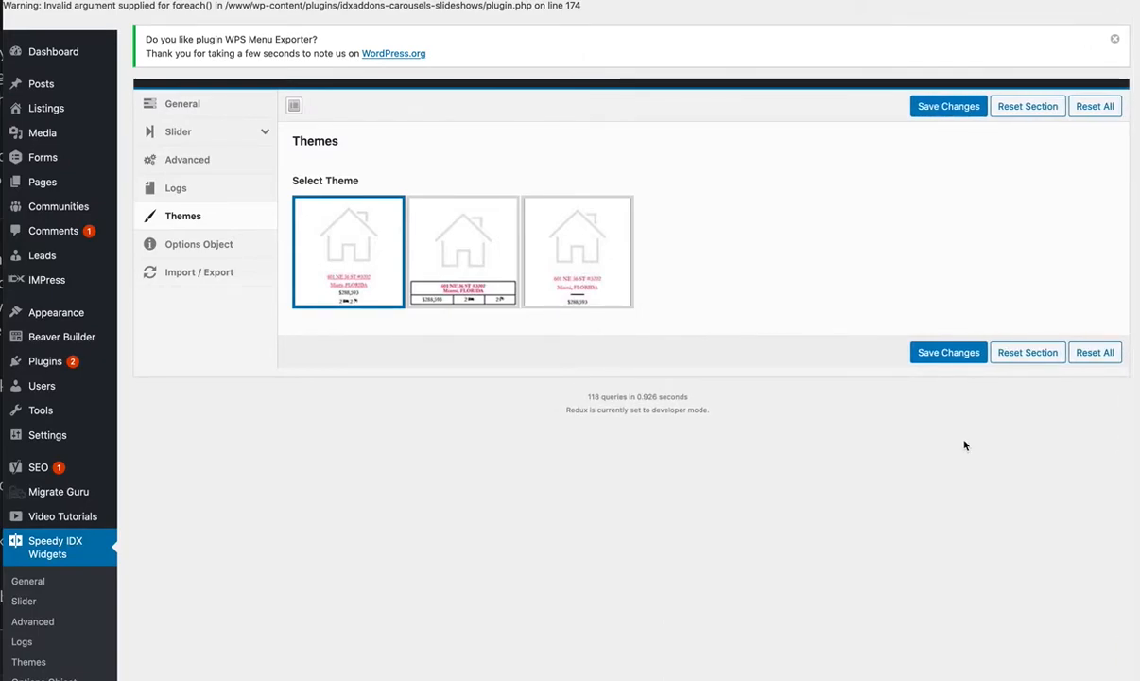
{"action": "mouse_move", "coordinate": [717, 301]}
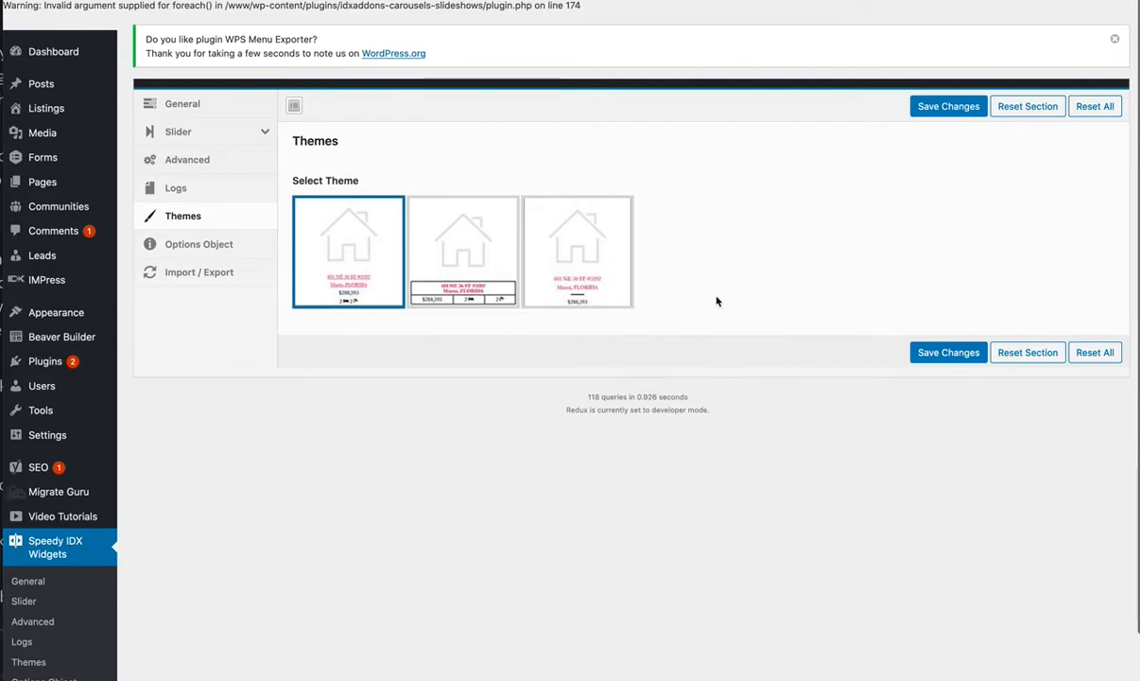
{"action": "mouse_move", "coordinate": [411, 245]}
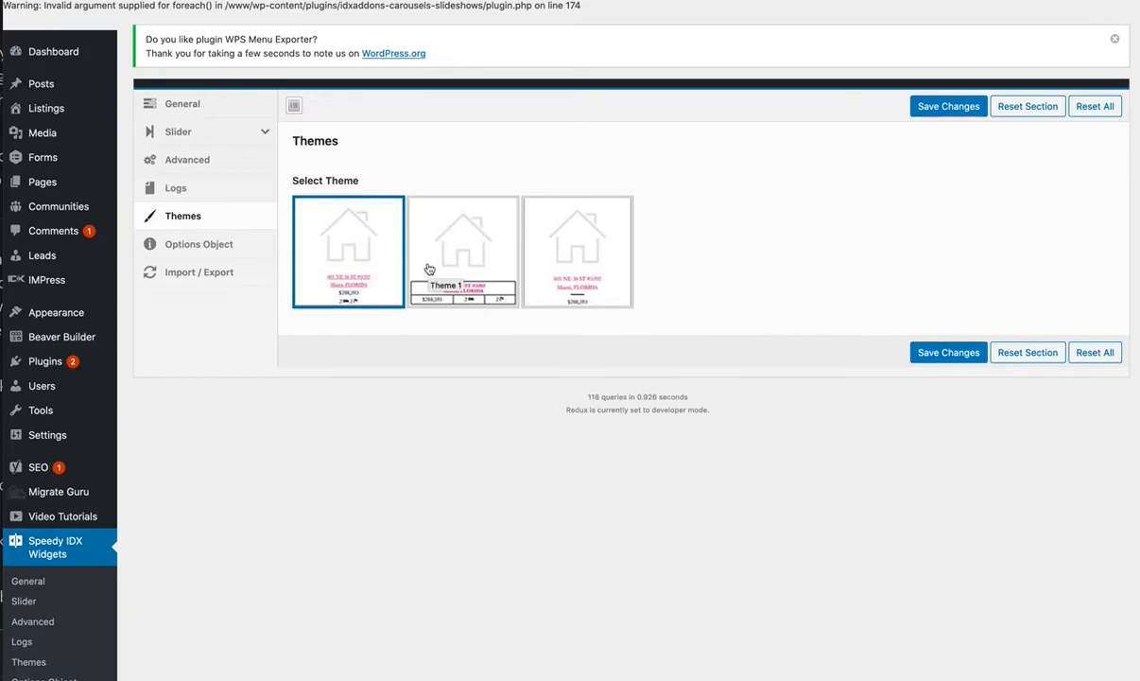
{"action": "mouse_move", "coordinate": [422, 250]}
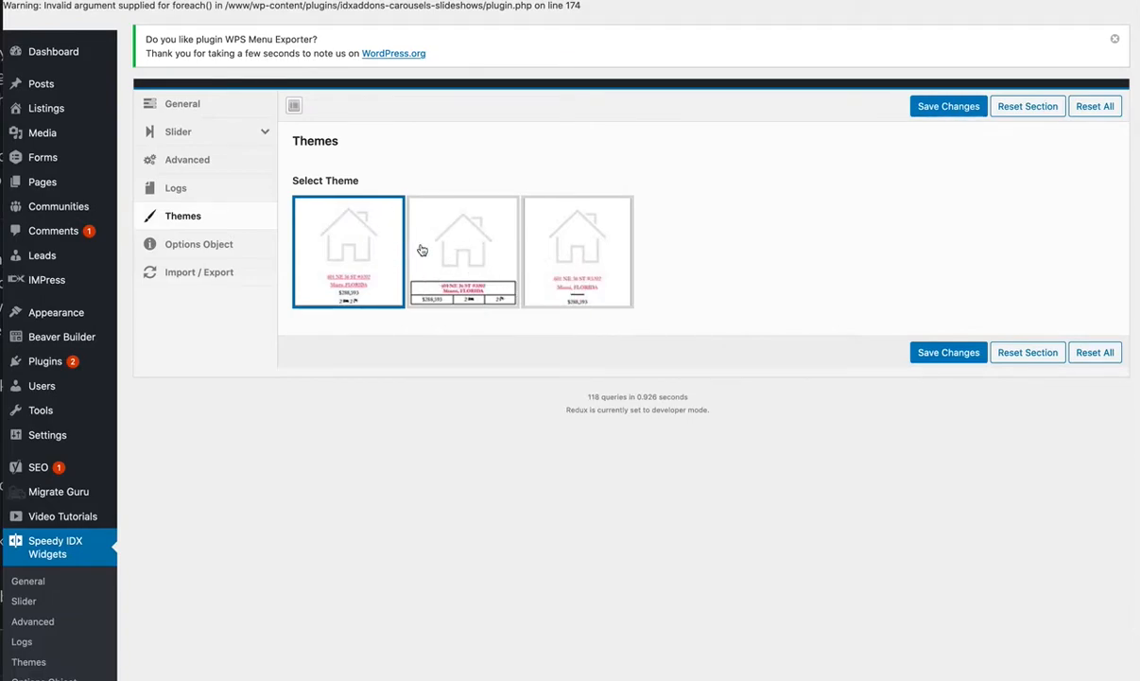
{"action": "mouse_move", "coordinate": [565, 254]}
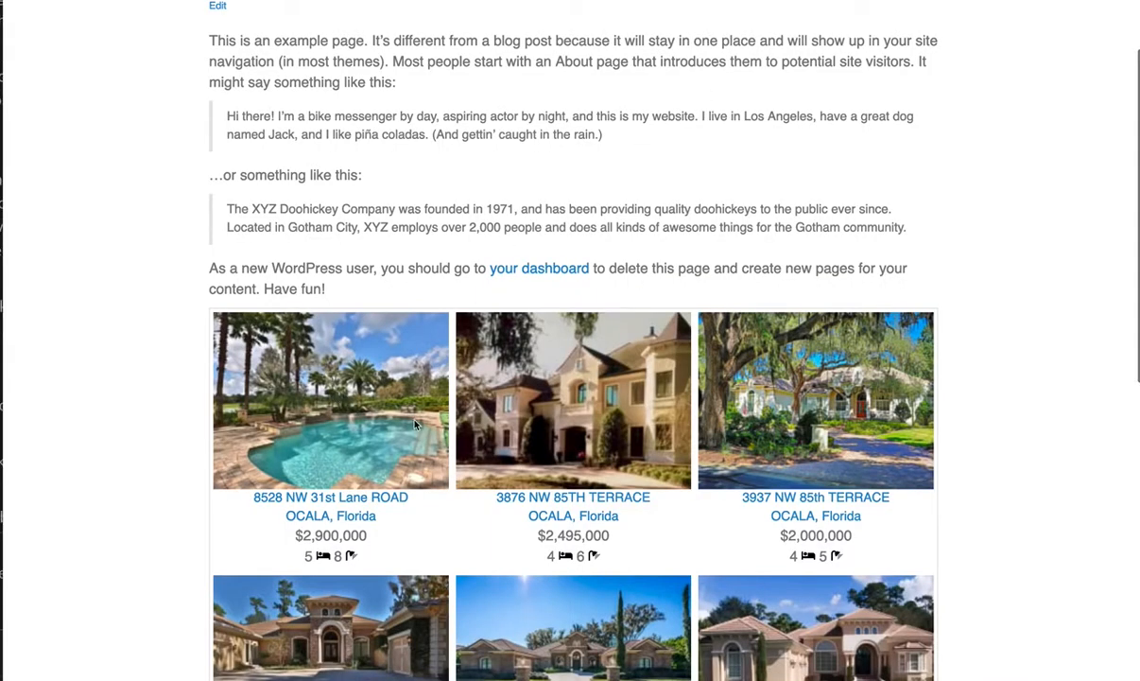
{"action": "mouse_move", "coordinate": [574, 511]}
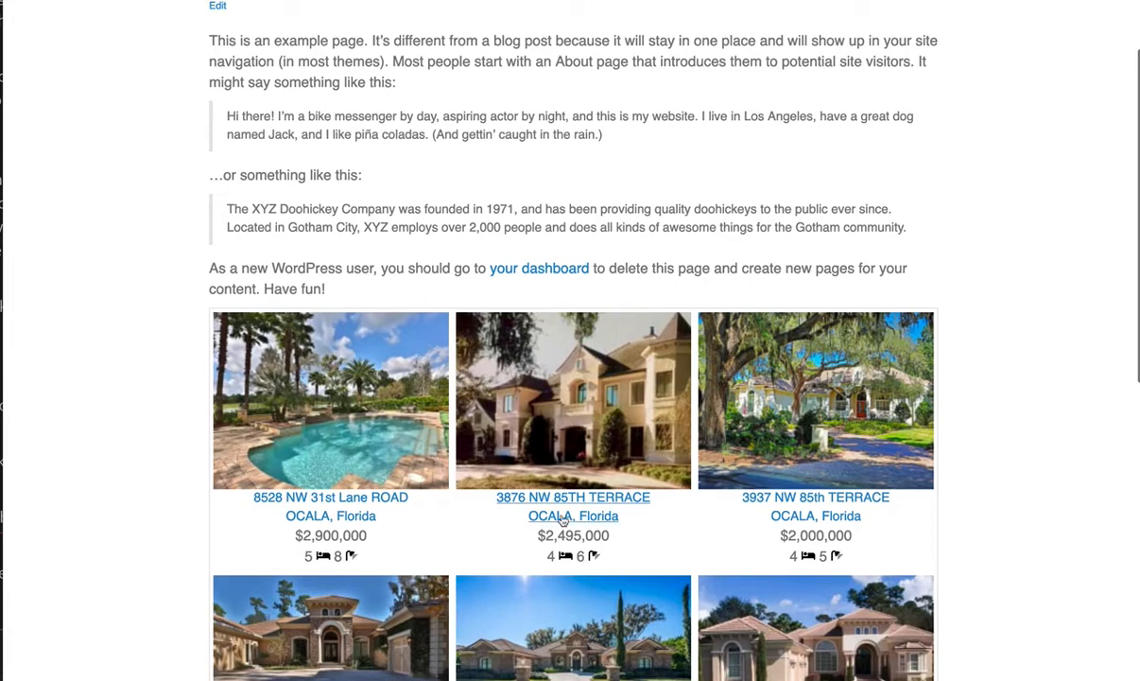
{"action": "mouse_move", "coordinate": [875, 393]}
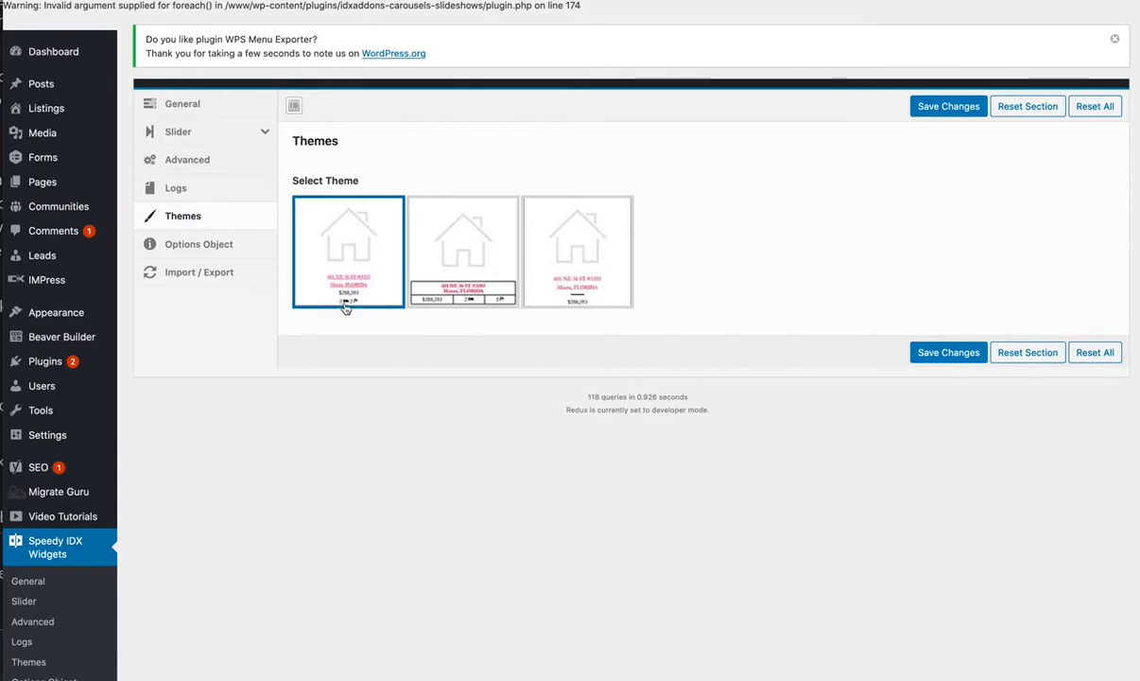
{"action": "mouse_move", "coordinate": [463, 255]}
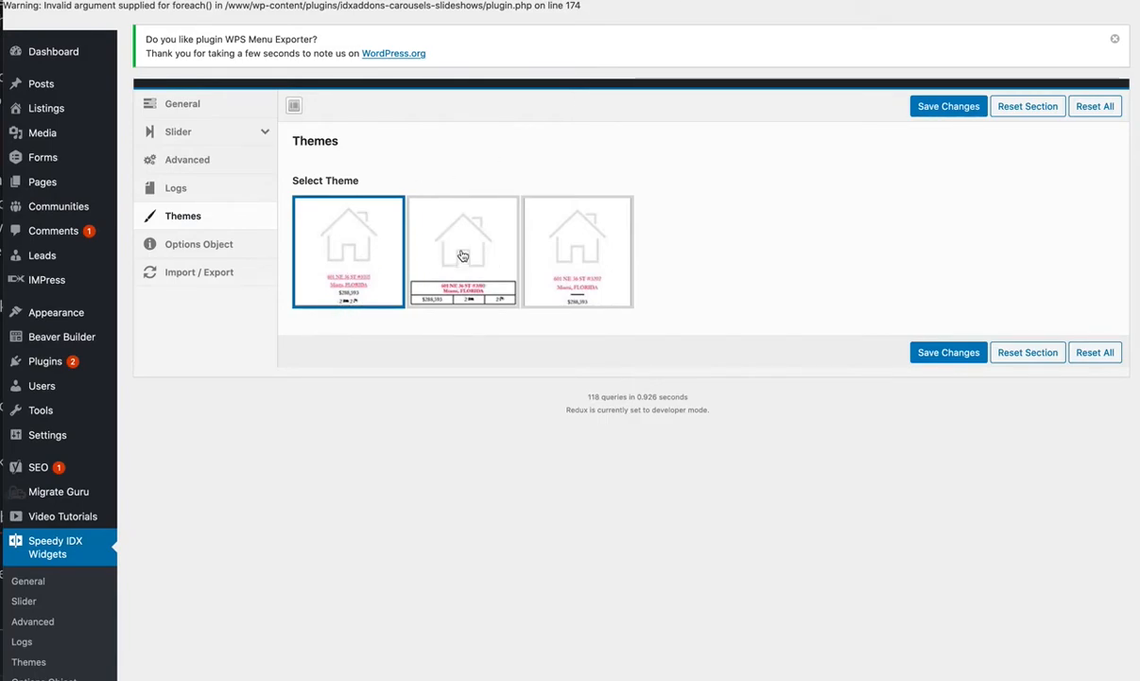
{"action": "left_click", "coordinate": [463, 252]}
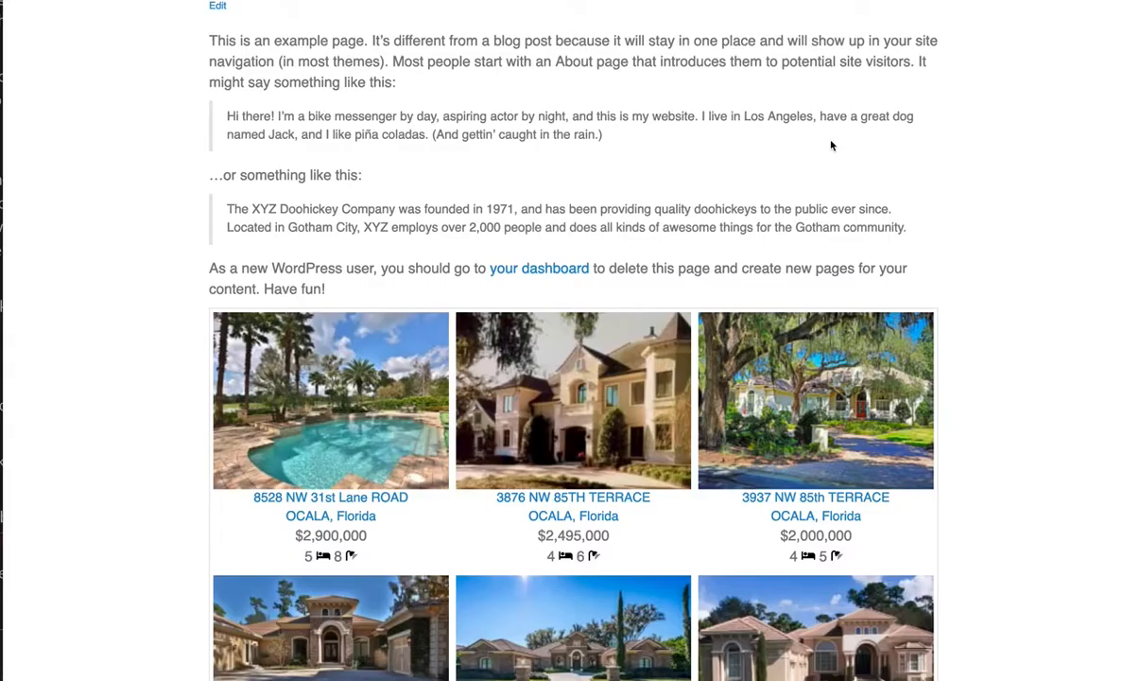
{"action": "mouse_move", "coordinate": [806, 237]}
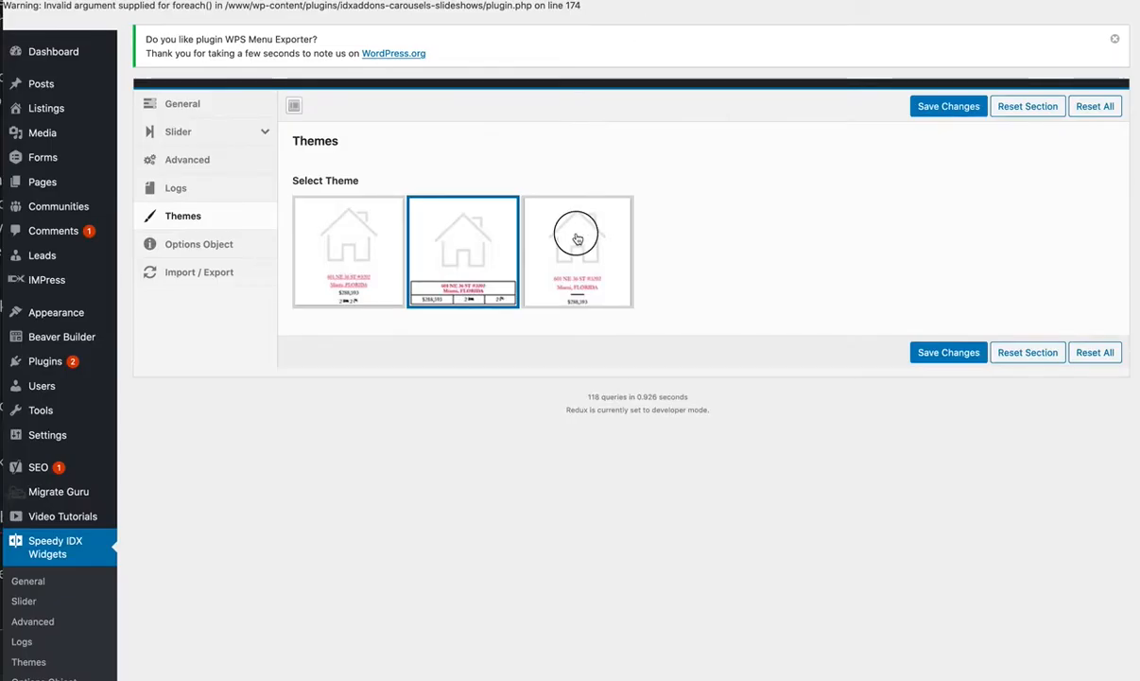
- Choose the third Speedy IDX listing theme, then scroll the Sample Page's listing grid
{"action": "left_click", "coordinate": [577, 252]}
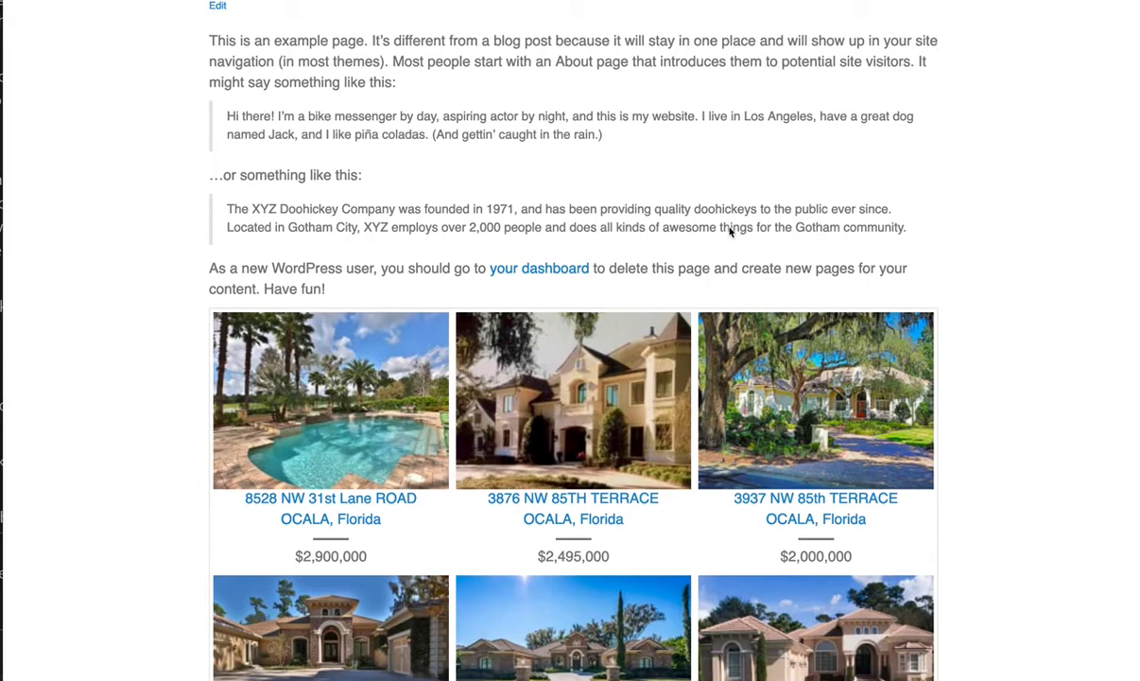
{"action": "scroll", "scroll_direction": "down", "scroll_amount": 3}
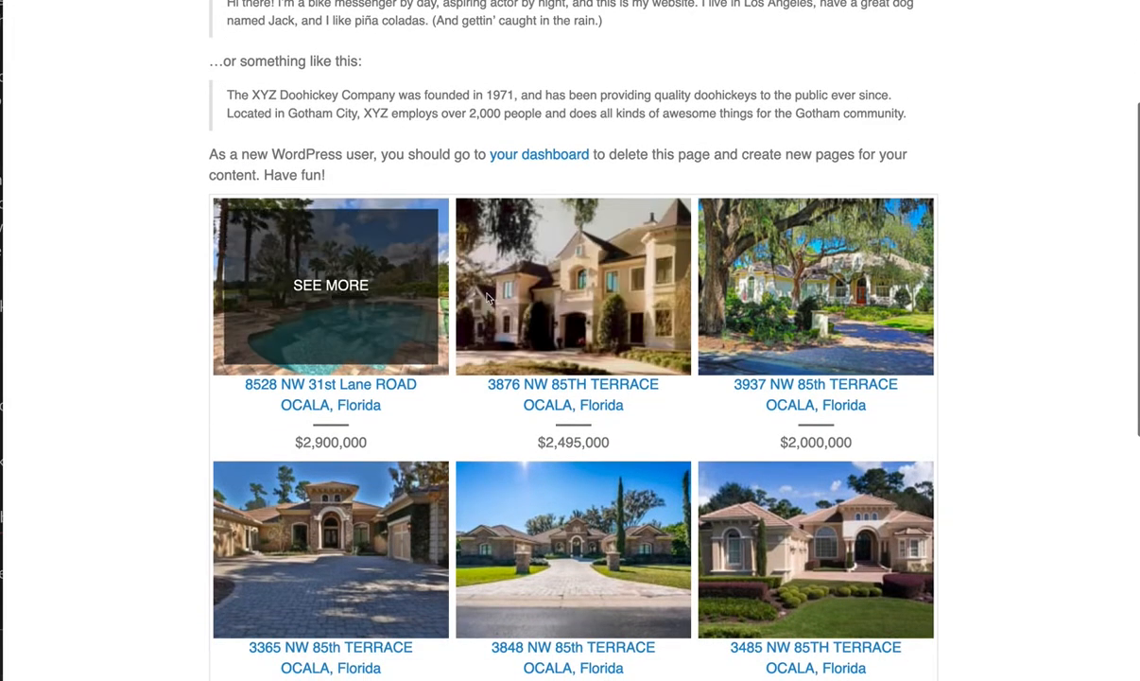
{"action": "mouse_move", "coordinate": [383, 336]}
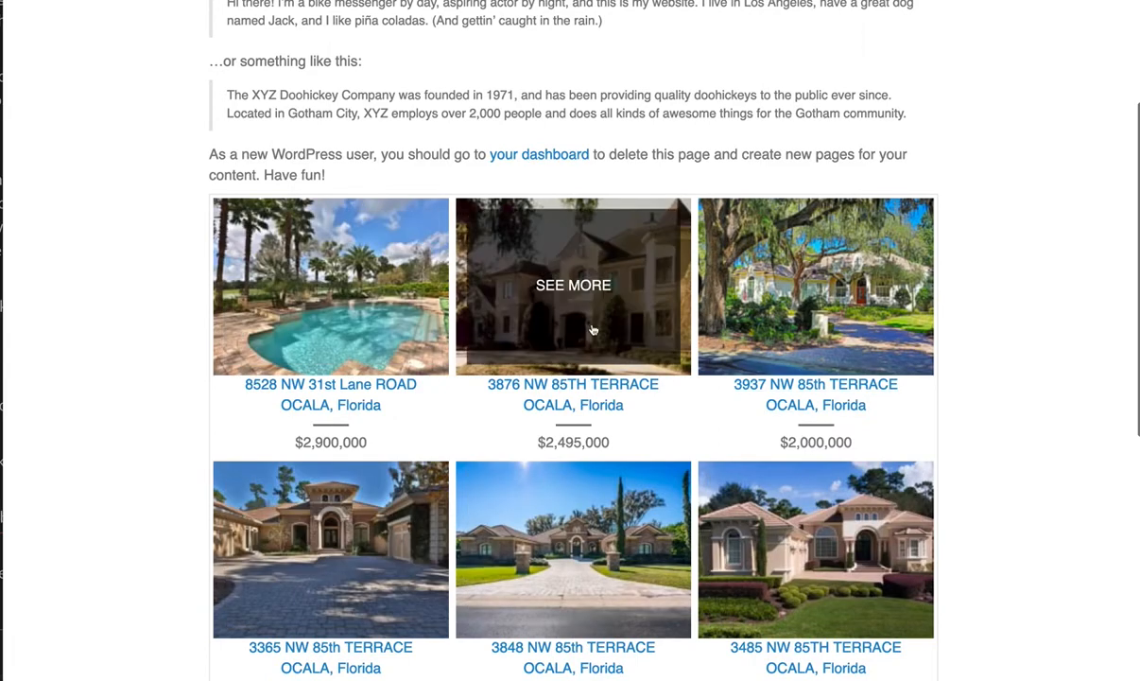
{"action": "mouse_move", "coordinate": [804, 454]}
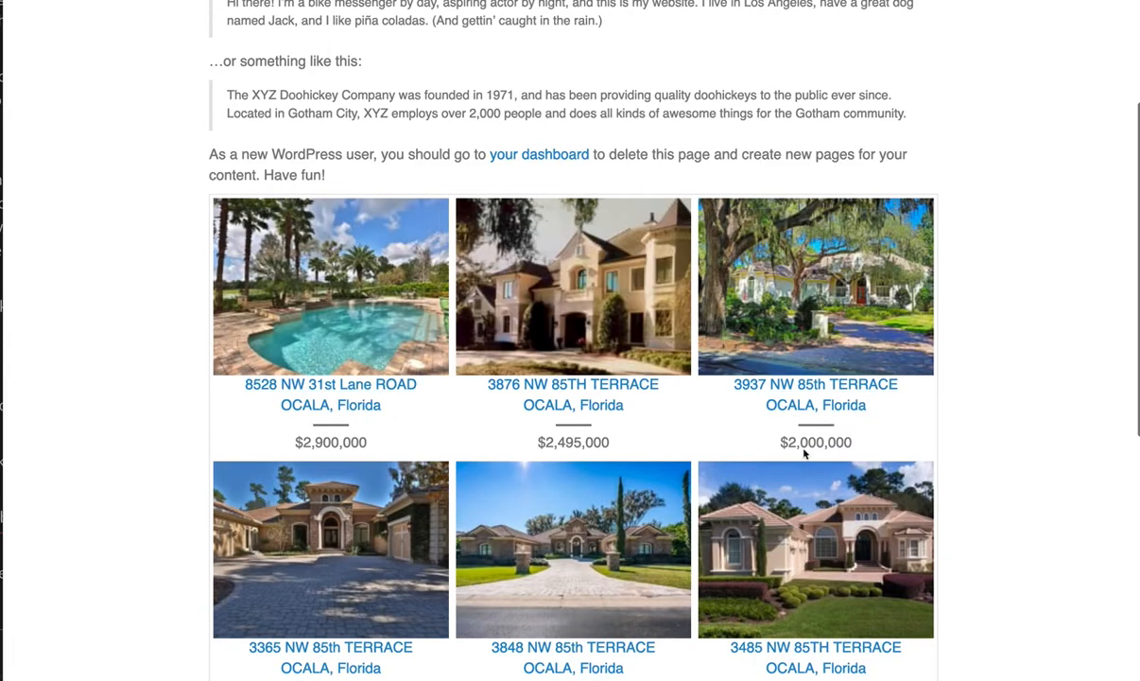
{"action": "mouse_move", "coordinate": [988, 405]}
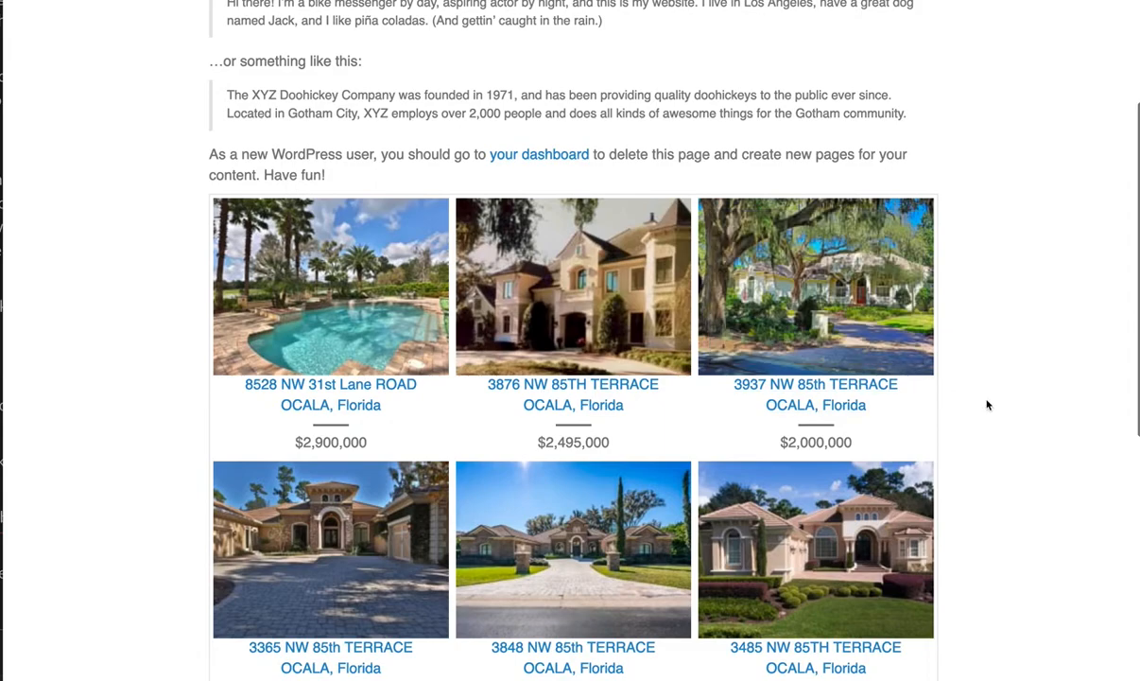
{"action": "scroll", "scroll_direction": "down", "scroll_amount": 3}
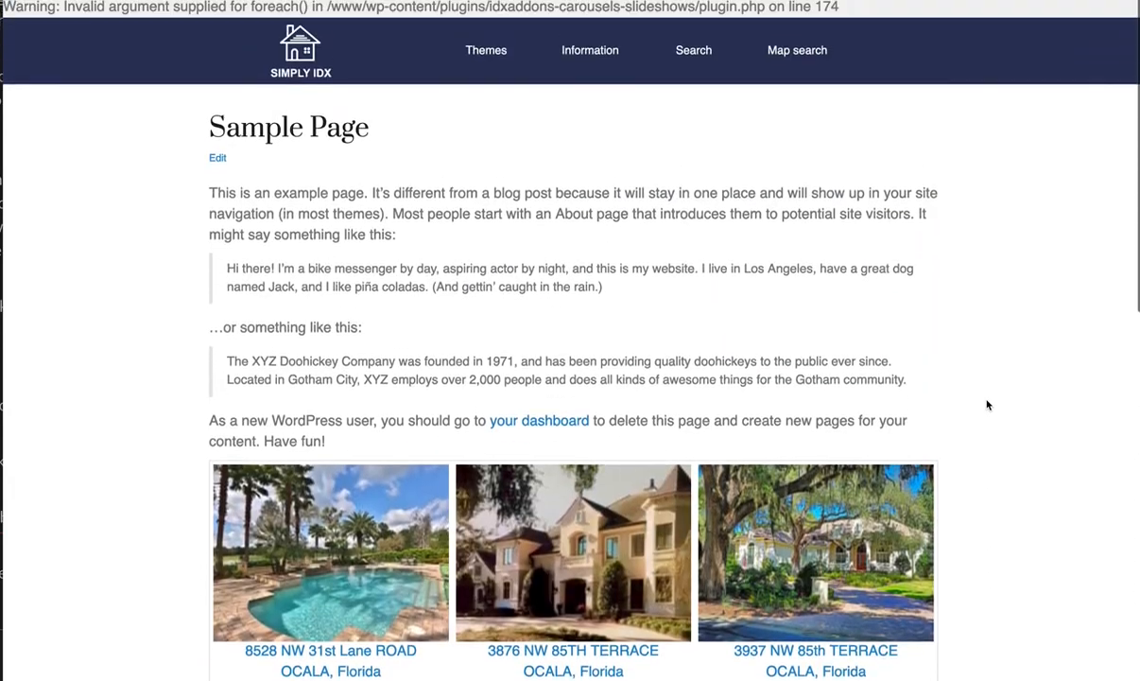
{"action": "scroll", "scroll_direction": "down", "scroll_amount": 3}
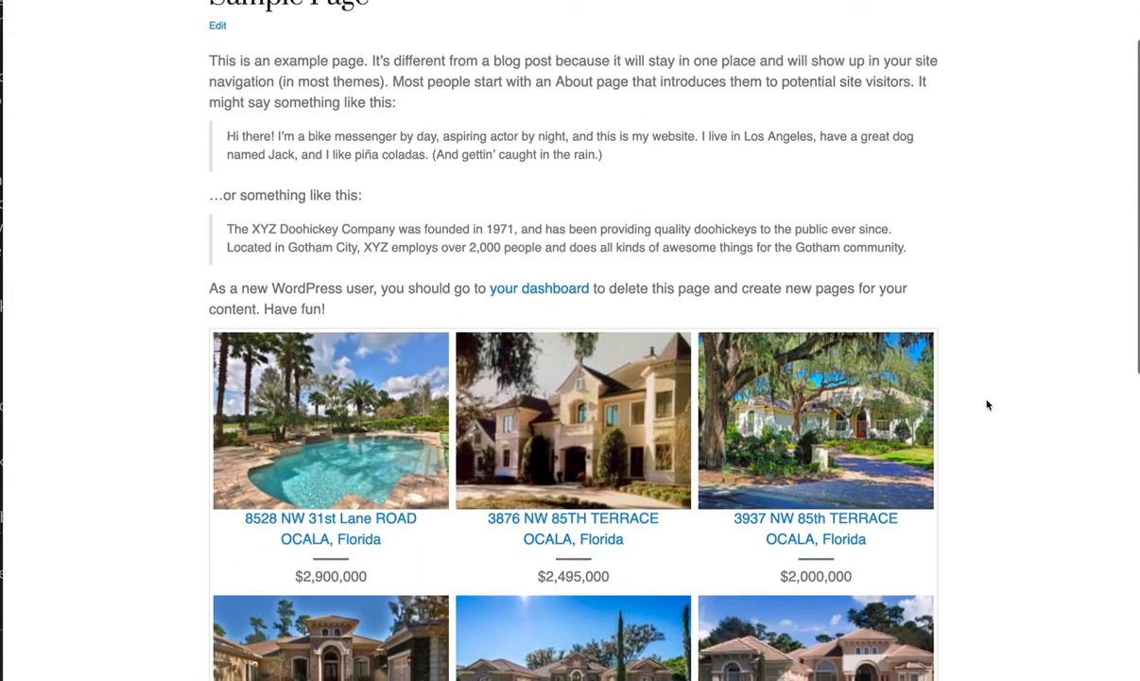